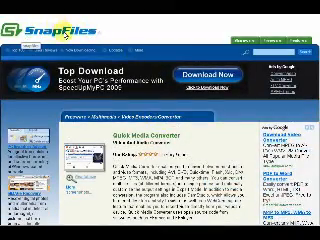
scroll(down, 3)
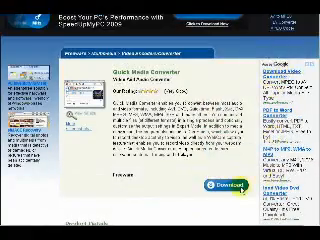
scroll(down, 3)
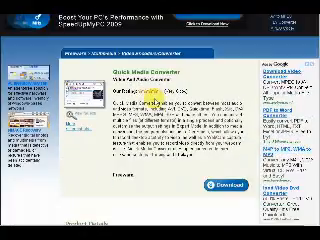
scroll(down, 3)
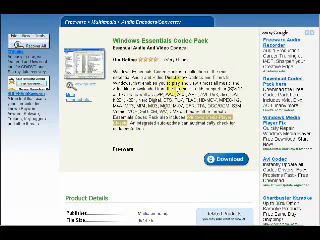
scroll(down, 3)
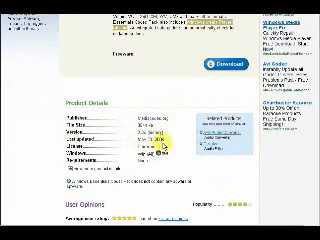
scroll(up, 3)
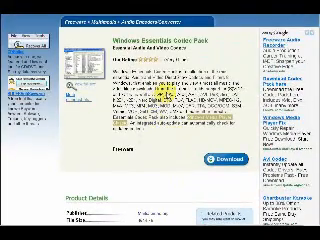